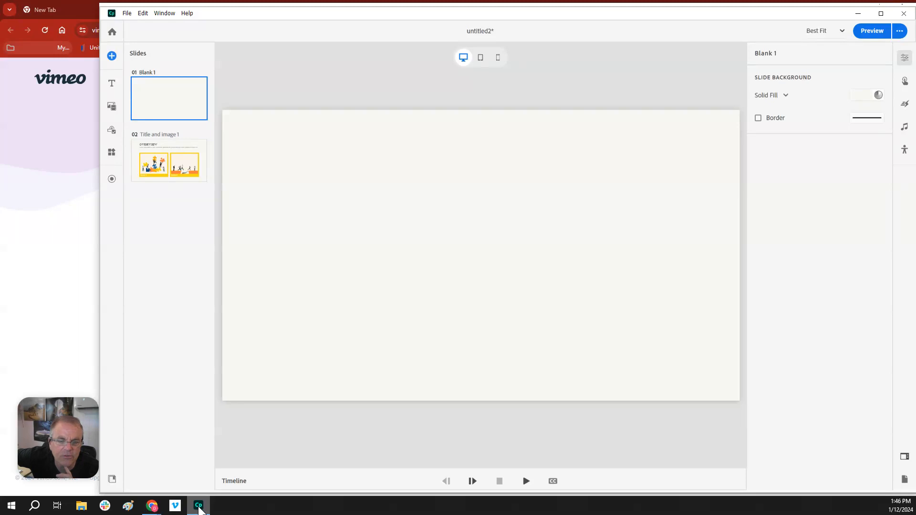
pyautogui.moveTo(258, 394)
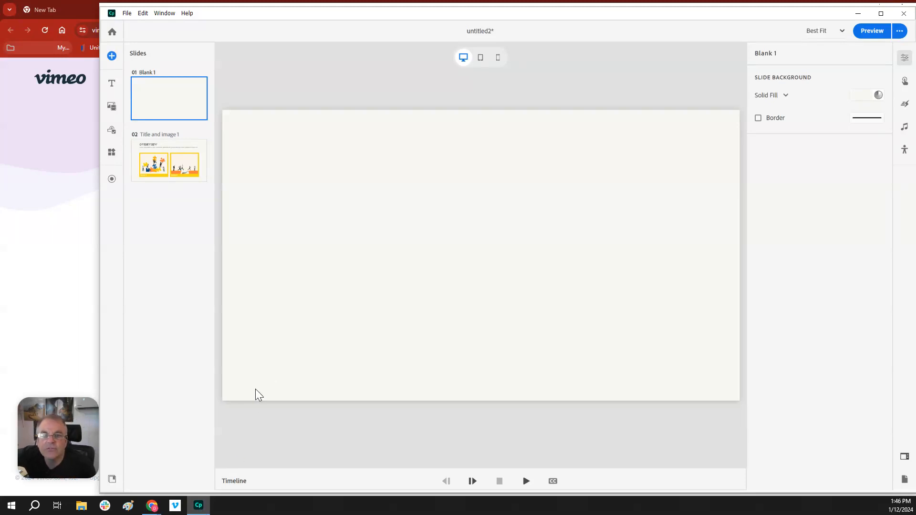
pyautogui.moveTo(731, 260)
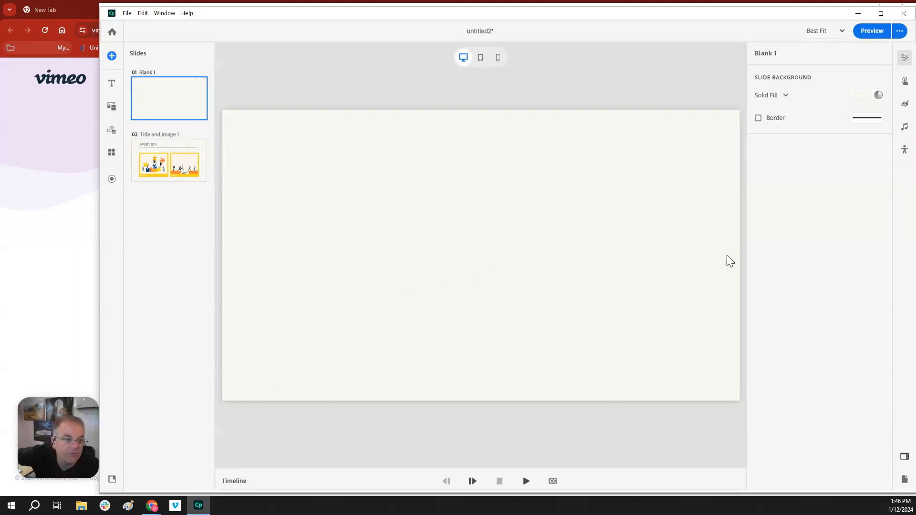
pyautogui.moveTo(501, 227)
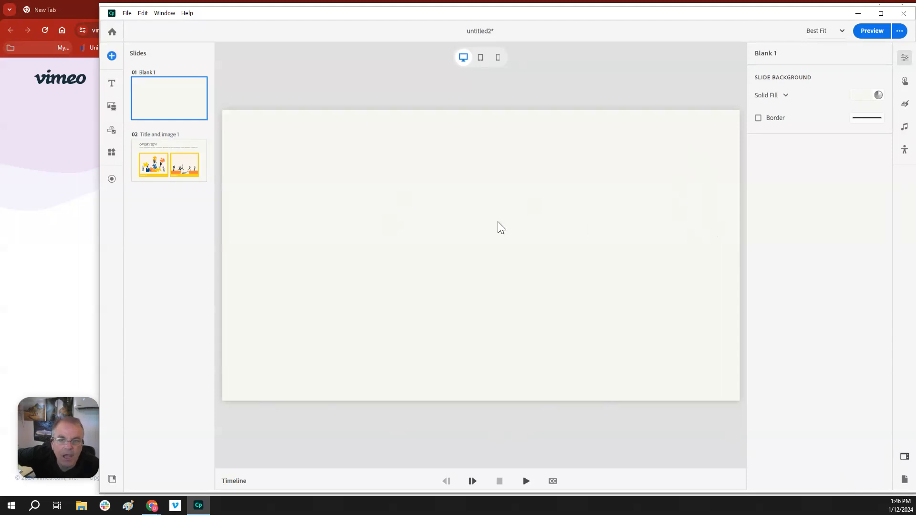
pyautogui.moveTo(471, 225)
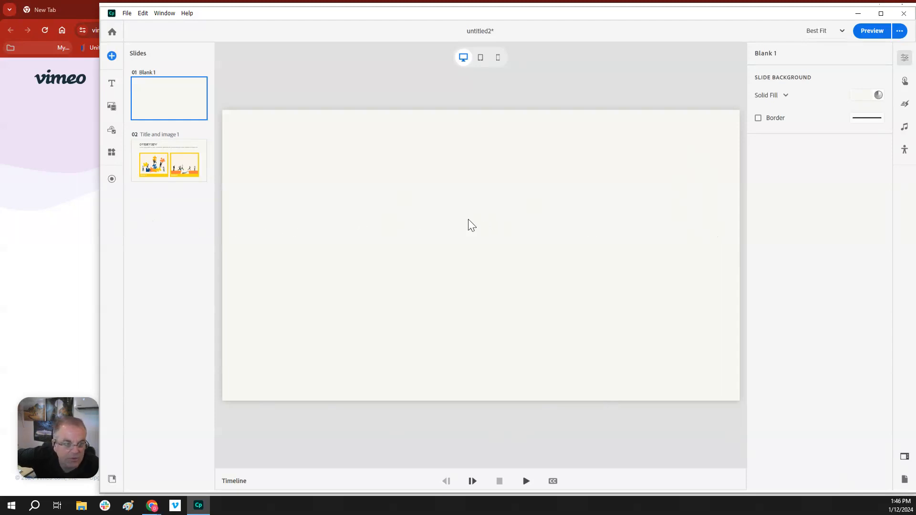
pyautogui.moveTo(209, 225)
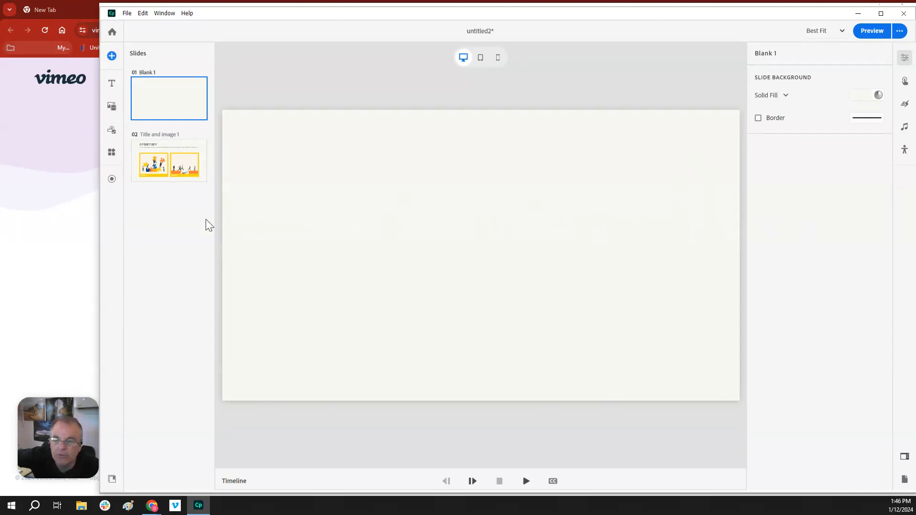
pyautogui.moveTo(118, 246)
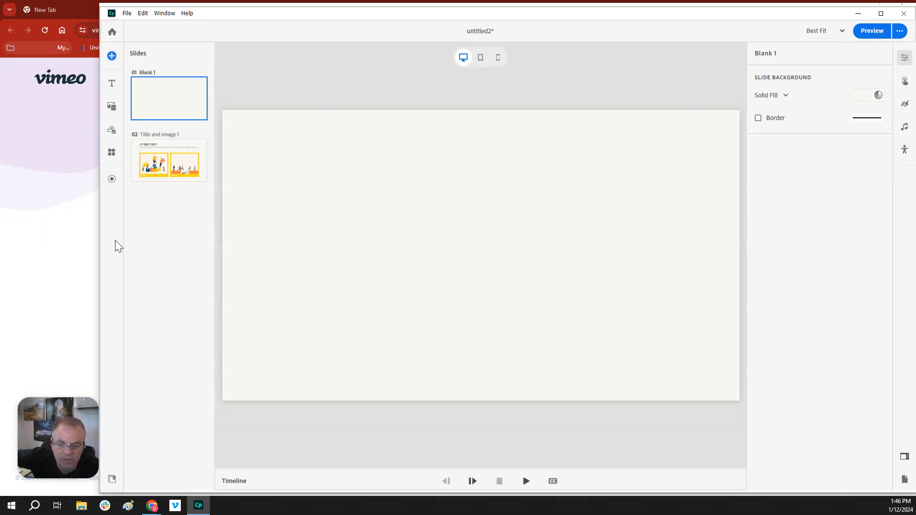
pyautogui.moveTo(663, 243)
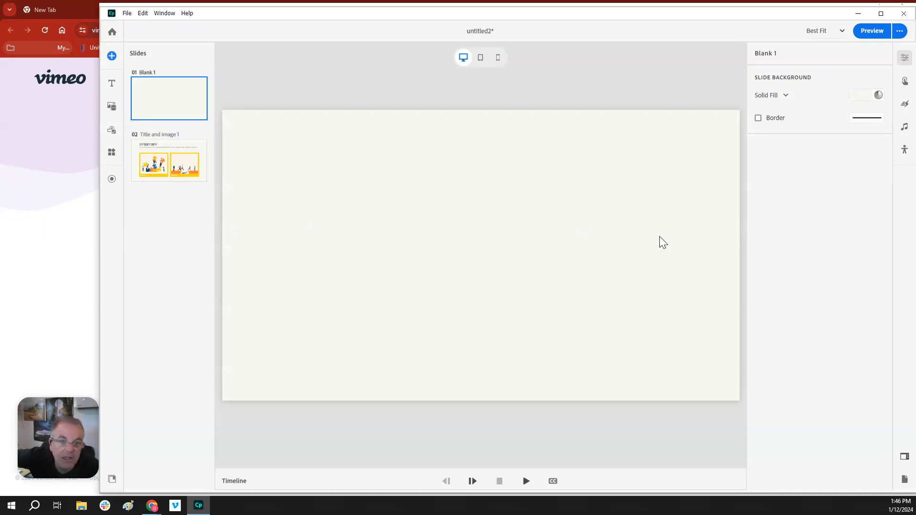
pyautogui.moveTo(249, 239)
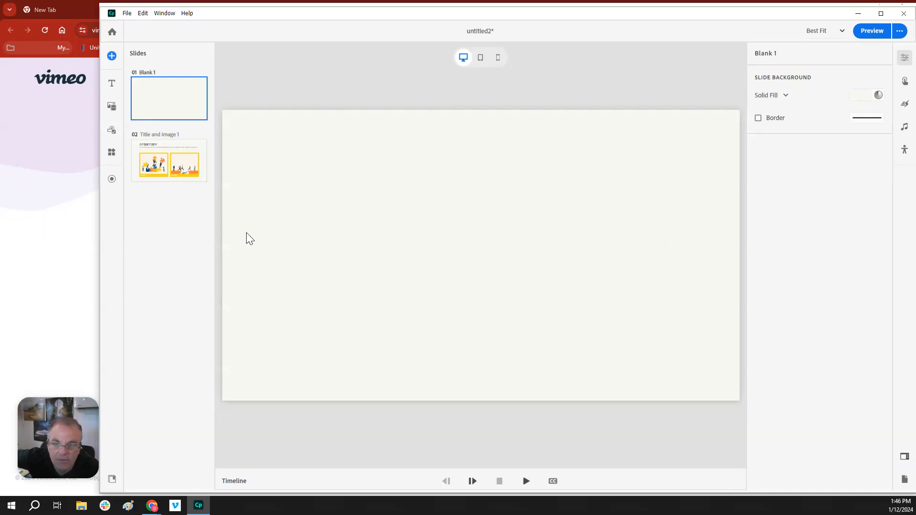
pyautogui.moveTo(120, 184)
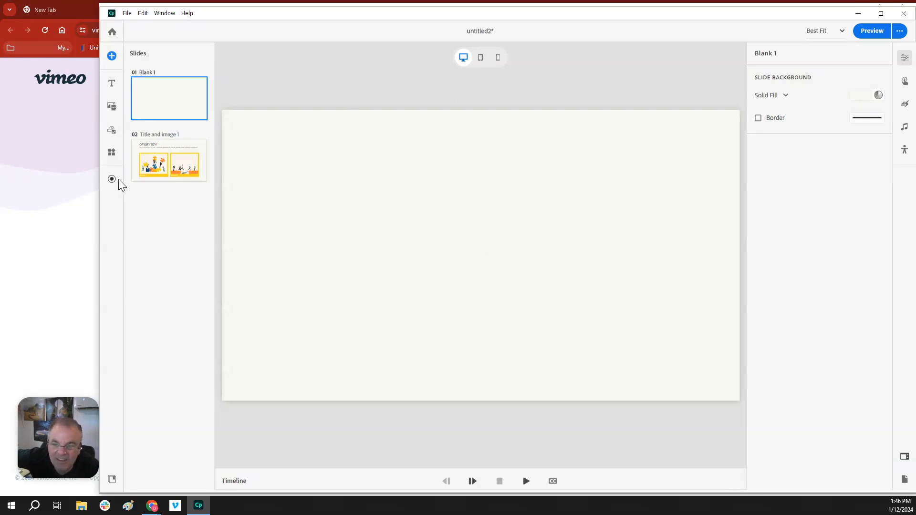
pyautogui.moveTo(168, 228)
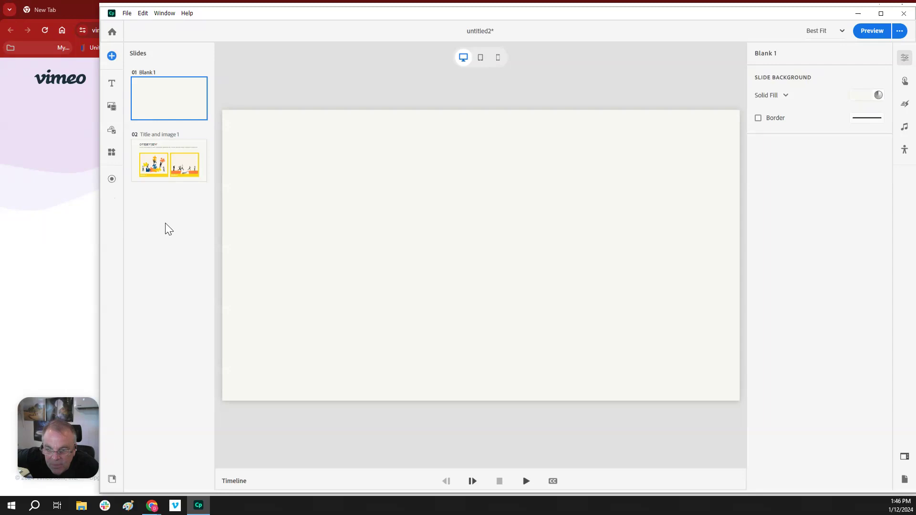
pyautogui.moveTo(478, 186)
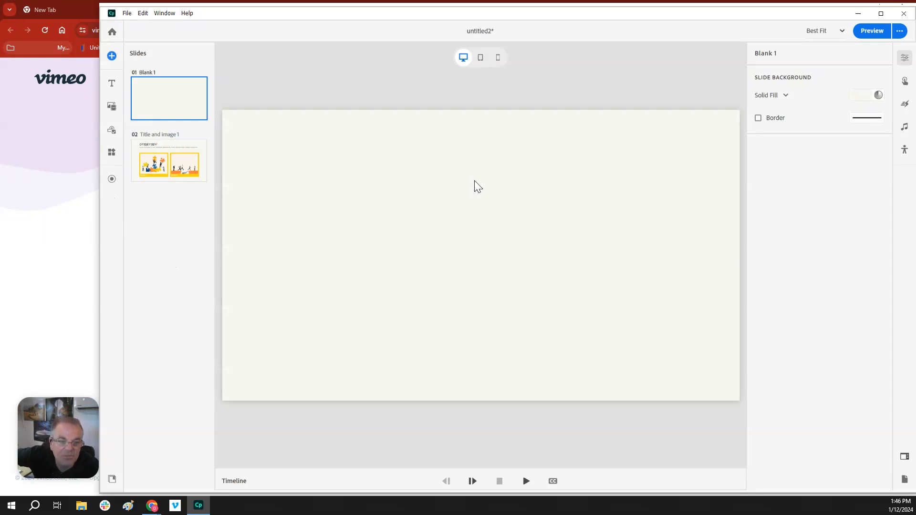
pyautogui.moveTo(824, 256)
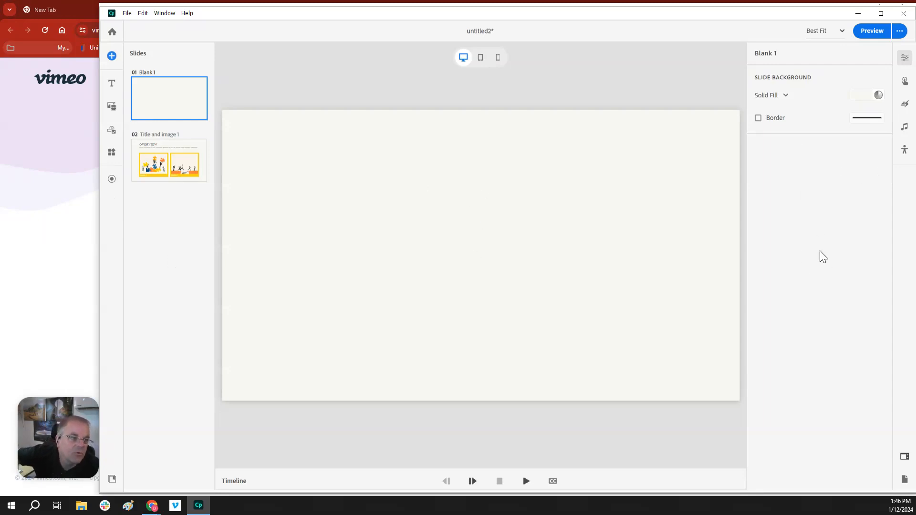
pyautogui.moveTo(910, 223)
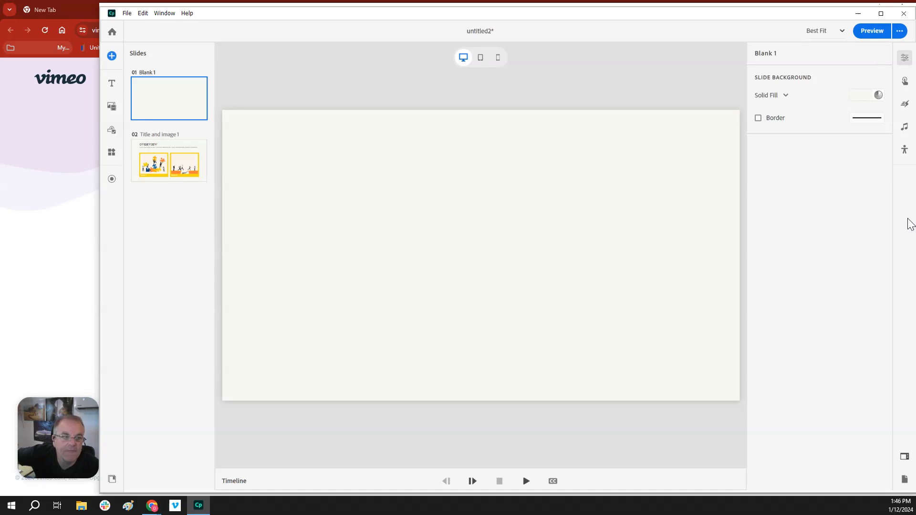
pyautogui.moveTo(122, 256)
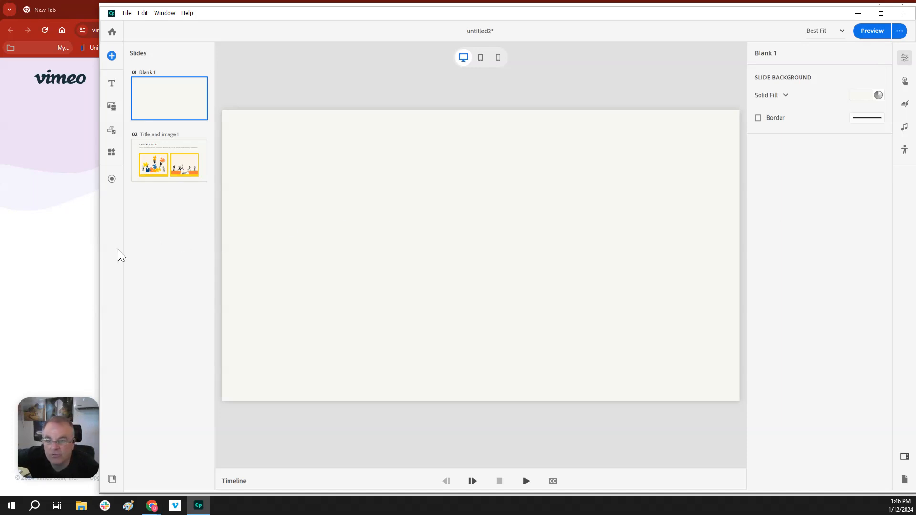
pyautogui.moveTo(117, 217)
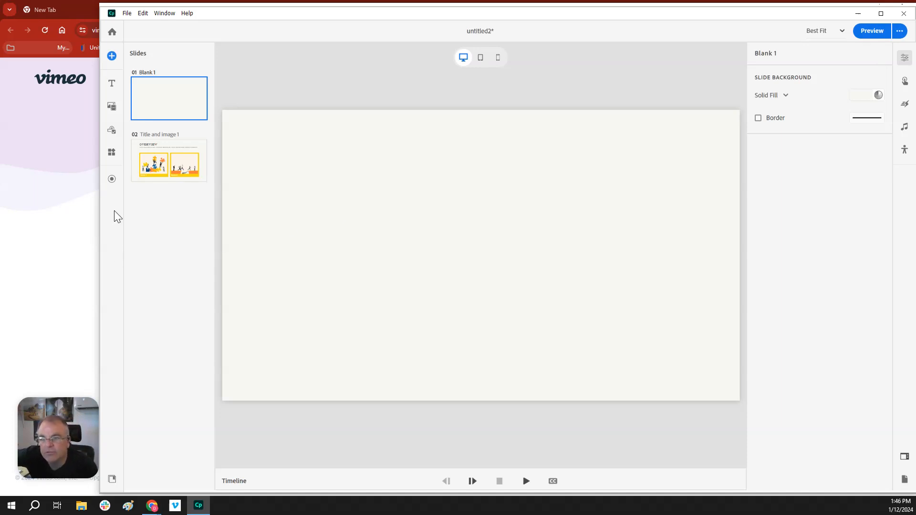
pyautogui.moveTo(110, 70)
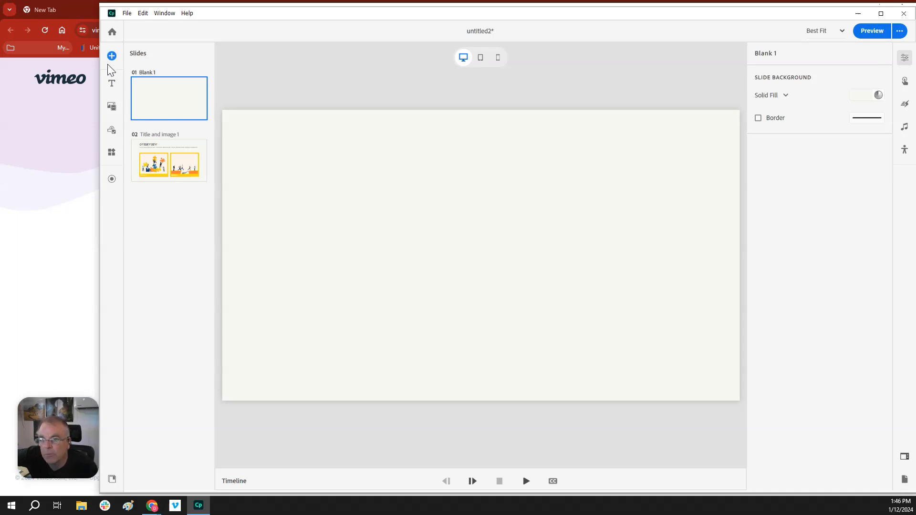
# Step: Review the new-slide layouts, dismiss them, then view the text block types (Paragraph, Multi Column, List)
pyautogui.click(112, 57)
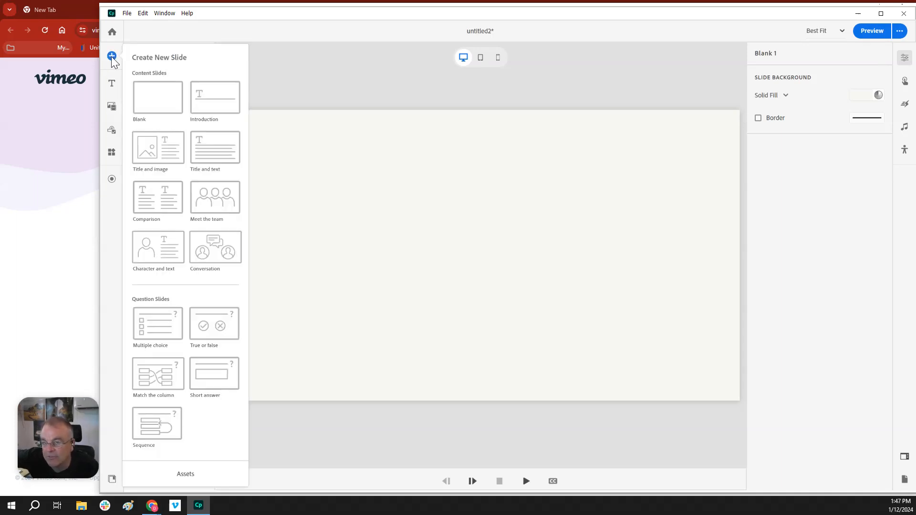
pyautogui.moveTo(187, 108)
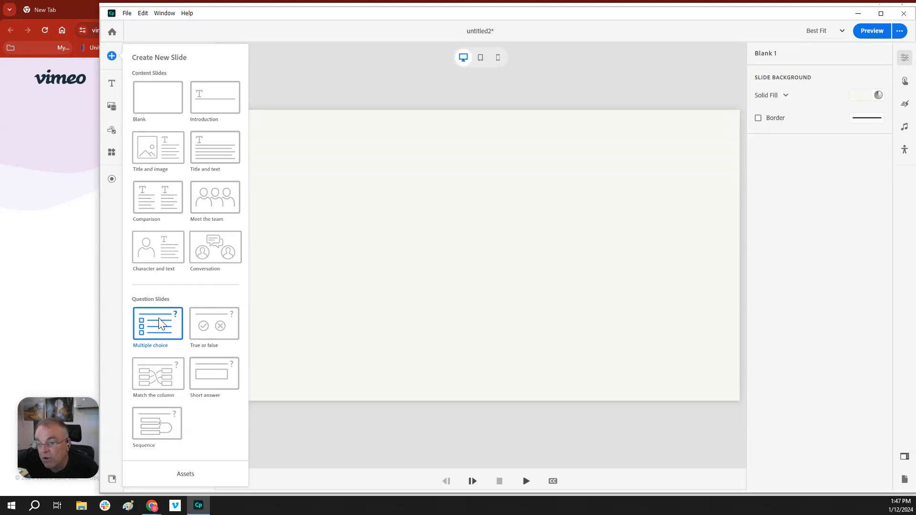
pyautogui.moveTo(182, 358)
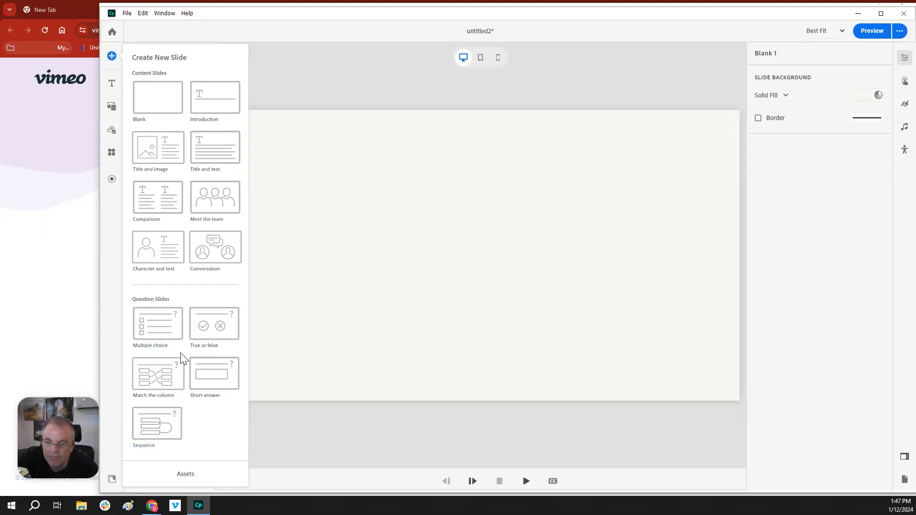
pyautogui.moveTo(113, 214)
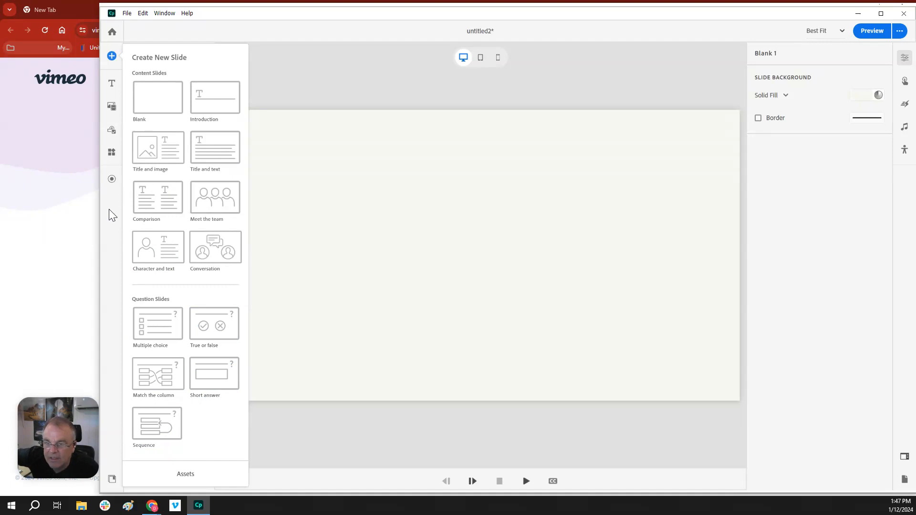
pyautogui.click(157, 147)
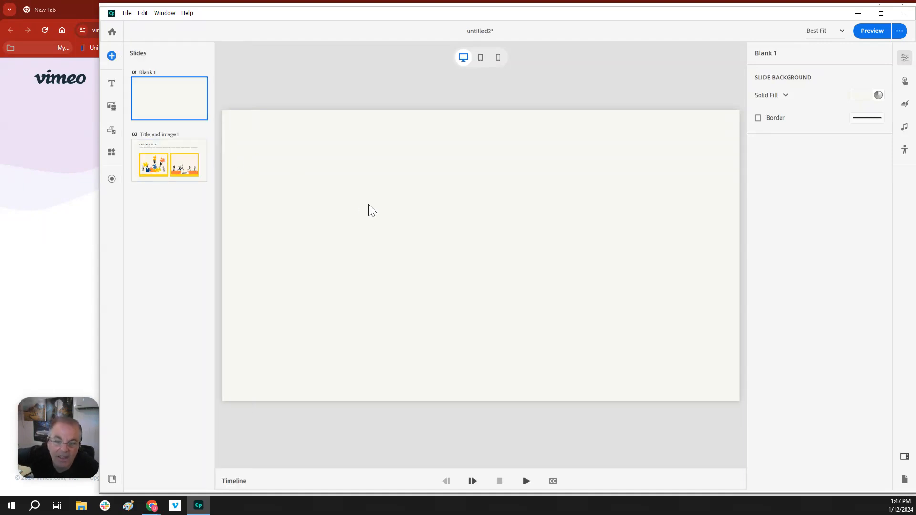
pyautogui.moveTo(112, 83)
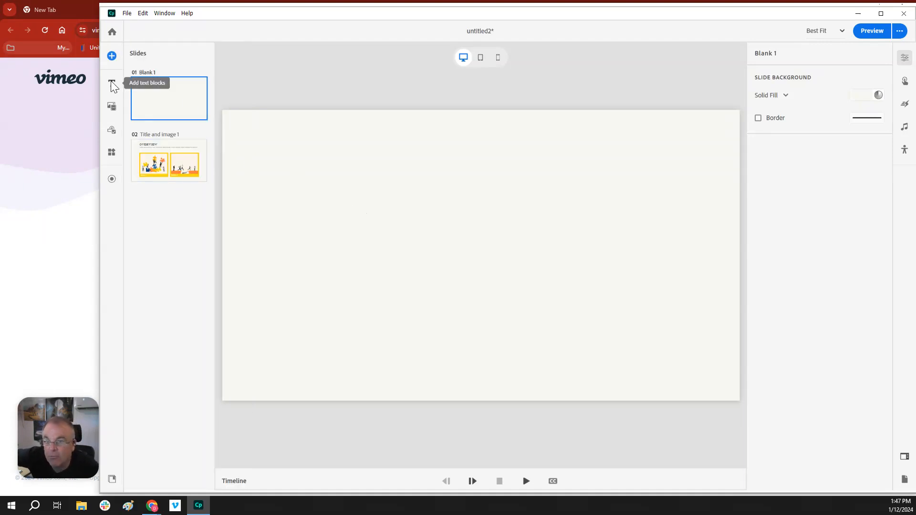
pyautogui.click(112, 85)
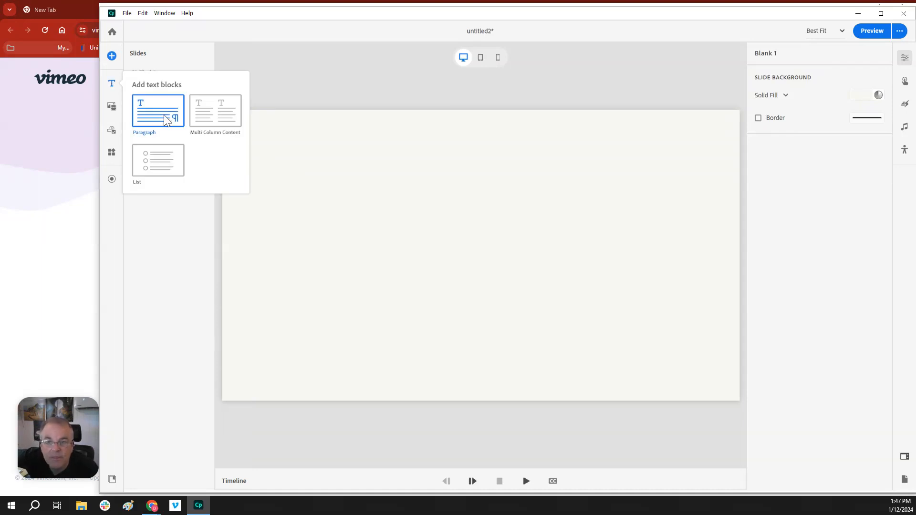
pyautogui.moveTo(157, 161)
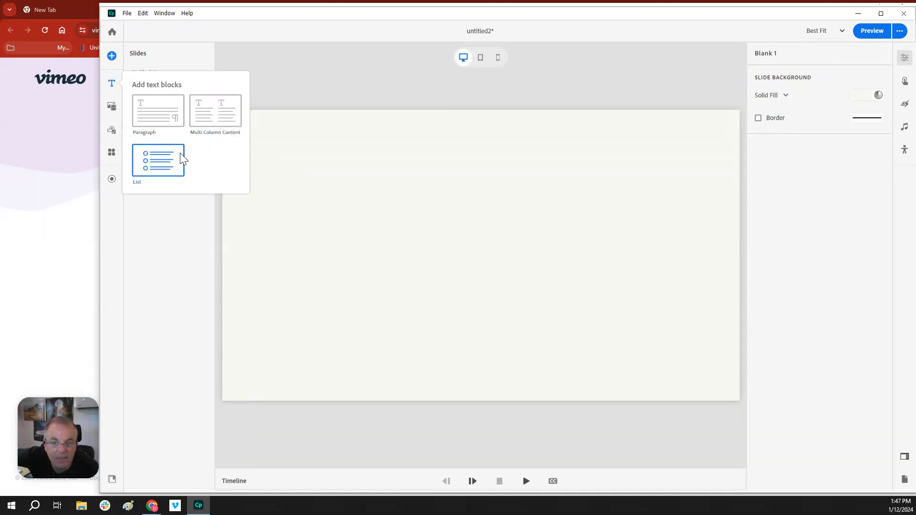
# Step: Browse the media block types, then show the interactive components available
pyautogui.click(111, 106)
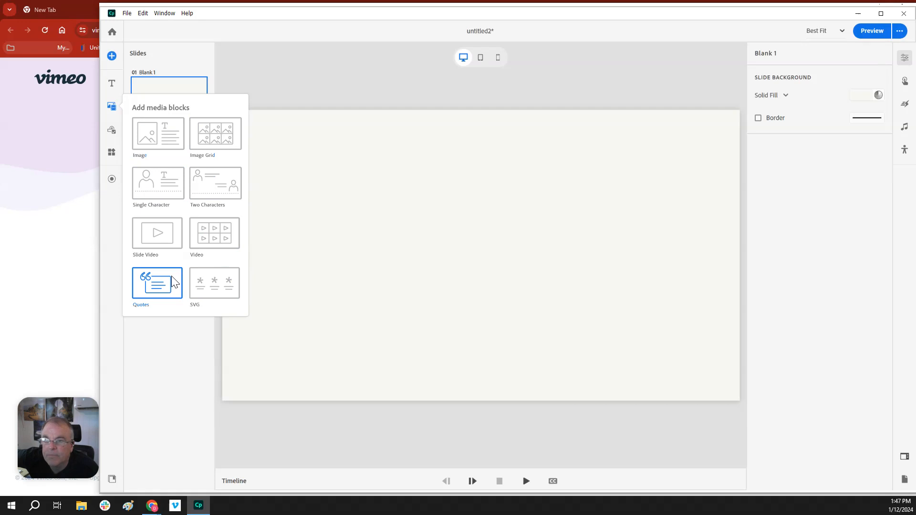
pyautogui.click(110, 129)
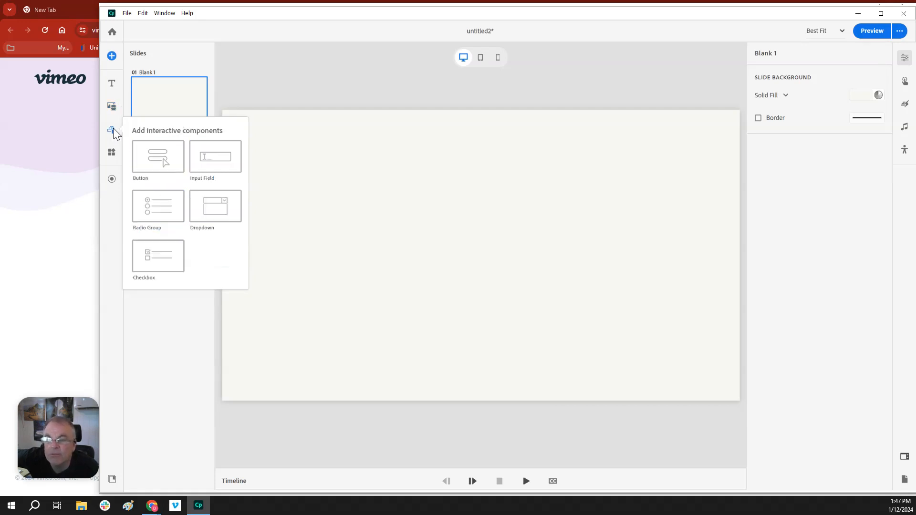
pyautogui.moveTo(215, 206)
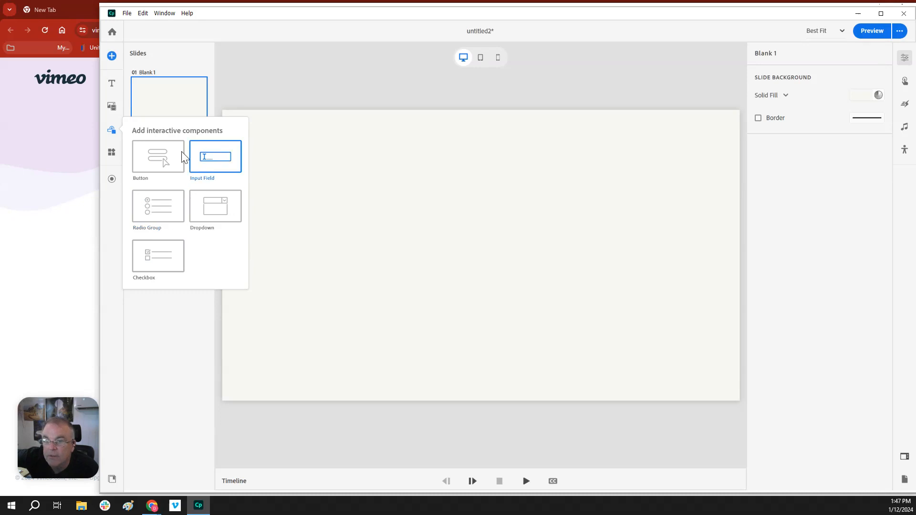
# Step: Show the widget flyout with cards, tabs, carousel and drag-and-drop choices
pyautogui.click(110, 153)
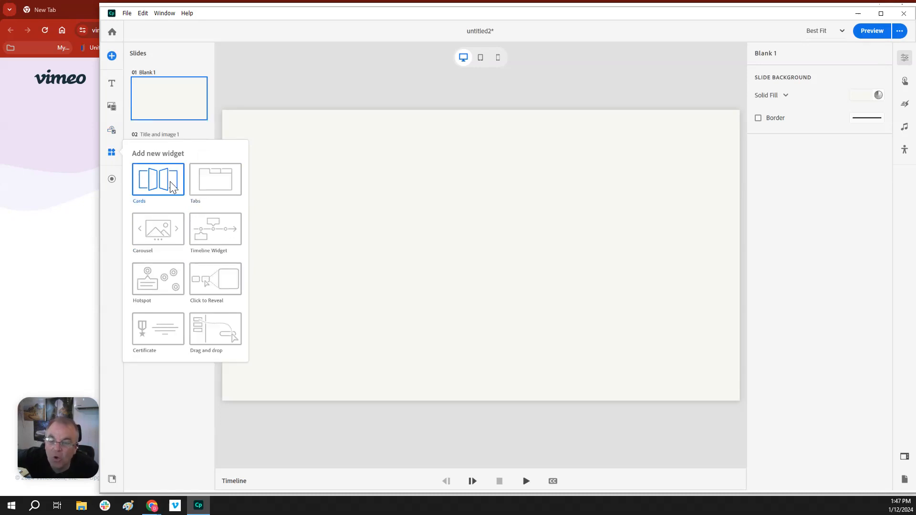
pyautogui.moveTo(231, 231)
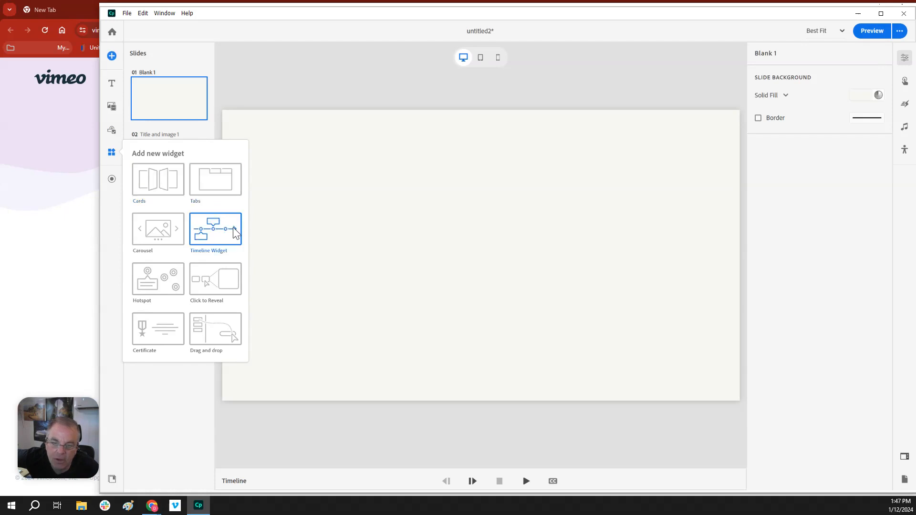
pyautogui.moveTo(203, 275)
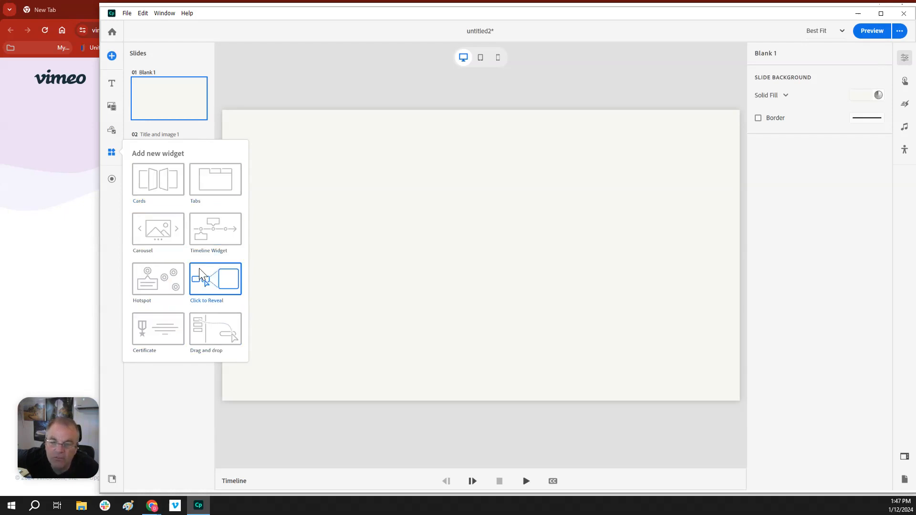
pyautogui.moveTo(157, 180)
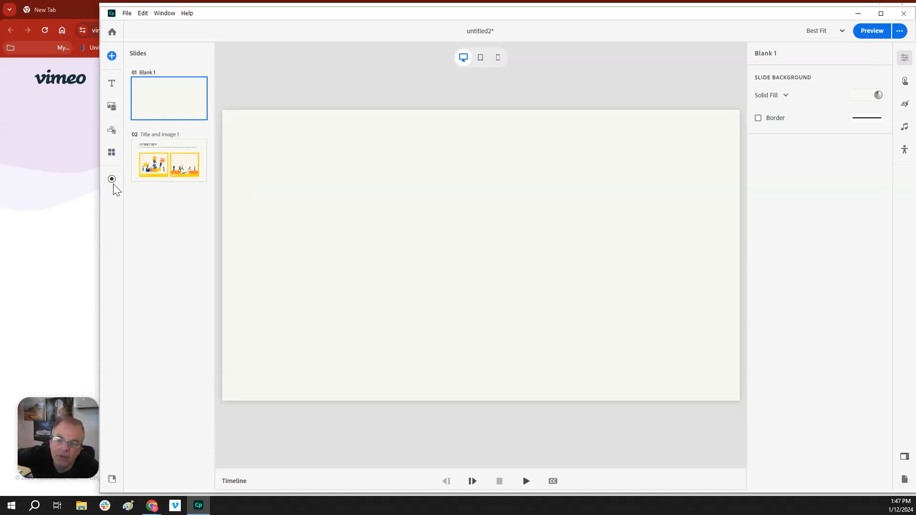
pyautogui.moveTo(112, 179)
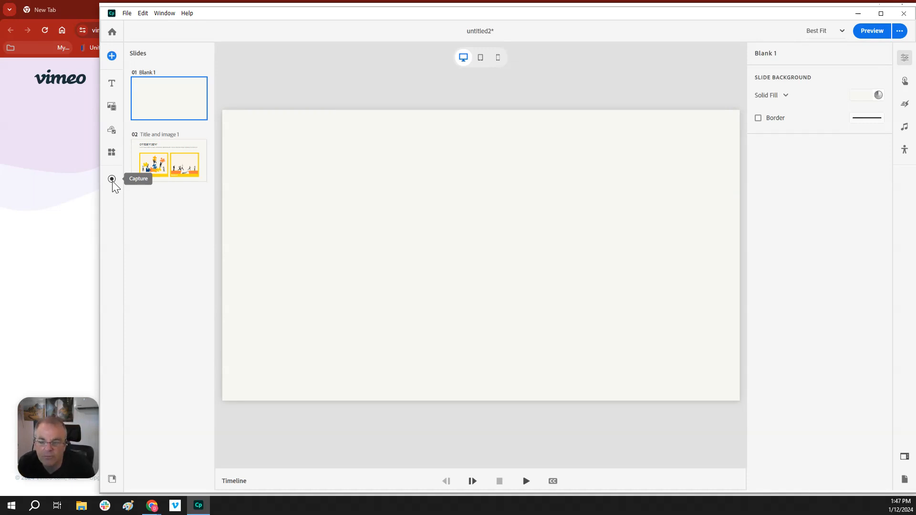
pyautogui.moveTo(166, 204)
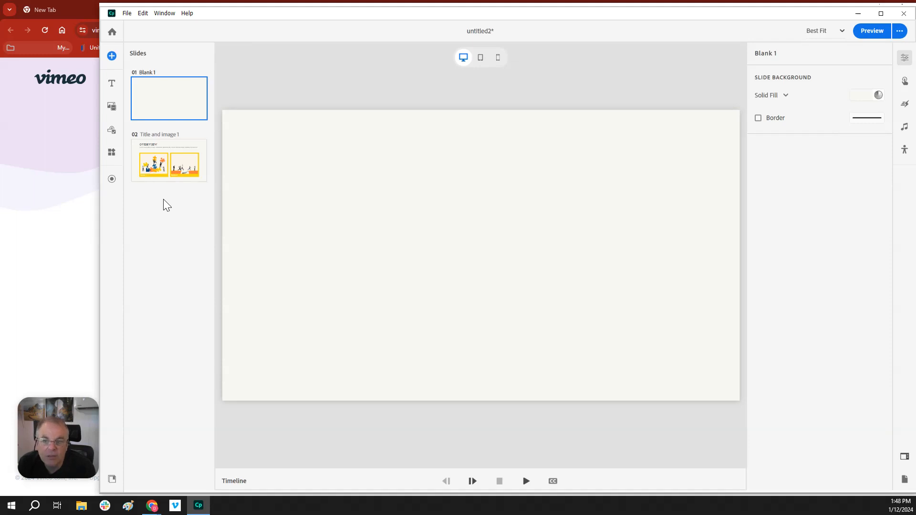
# Step: Select the Lorem ipsum subtitle on the Title and image 1 slide, revisit the blank slide, and return
pyautogui.click(169, 160)
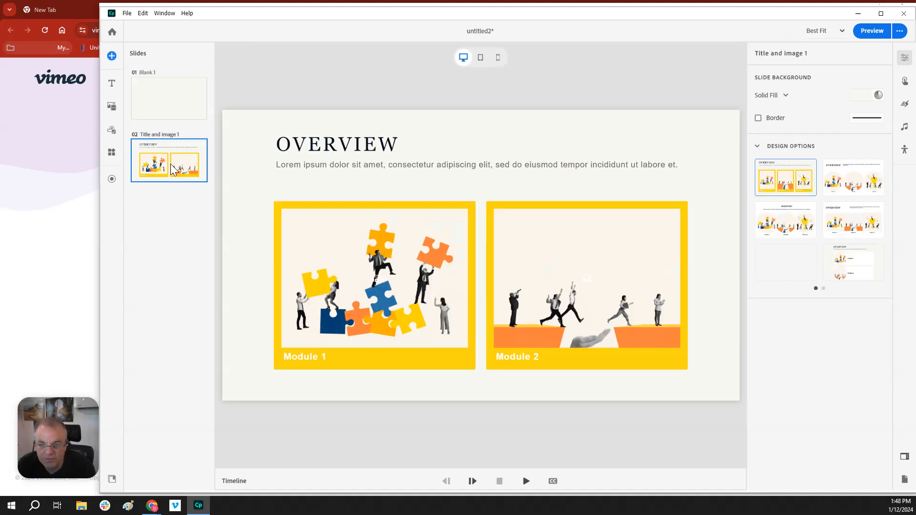
pyautogui.click(831, 288)
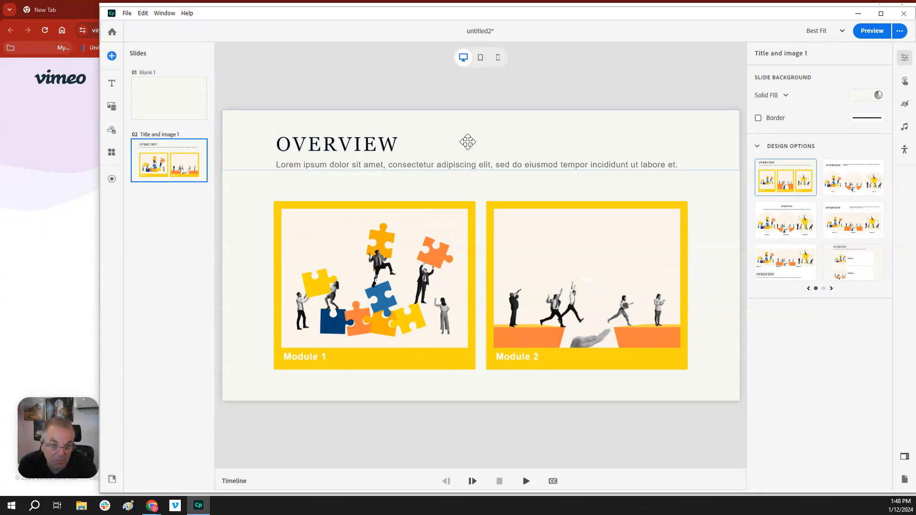
pyautogui.click(168, 98)
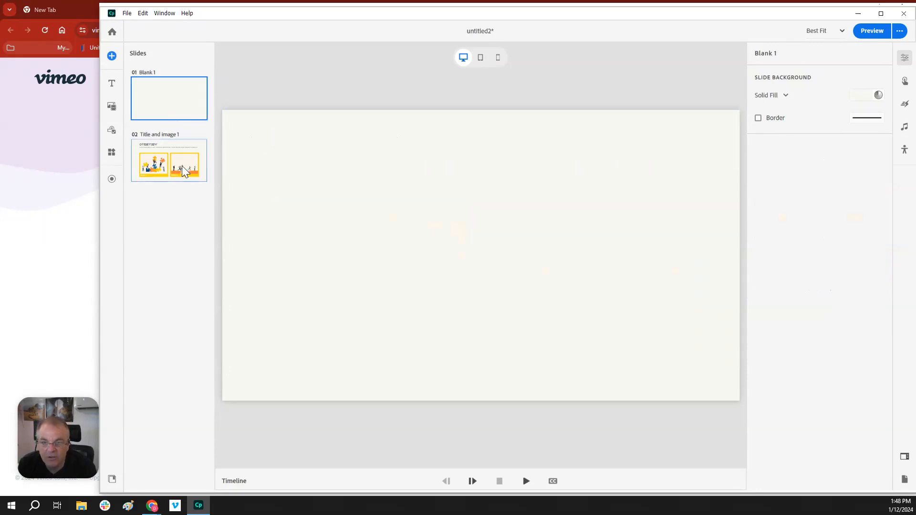
pyautogui.click(168, 160)
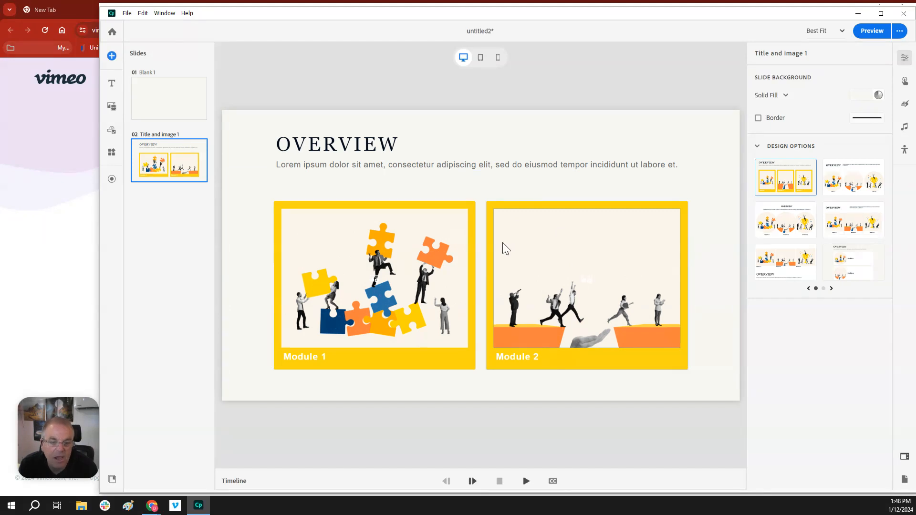
pyautogui.moveTo(501, 212)
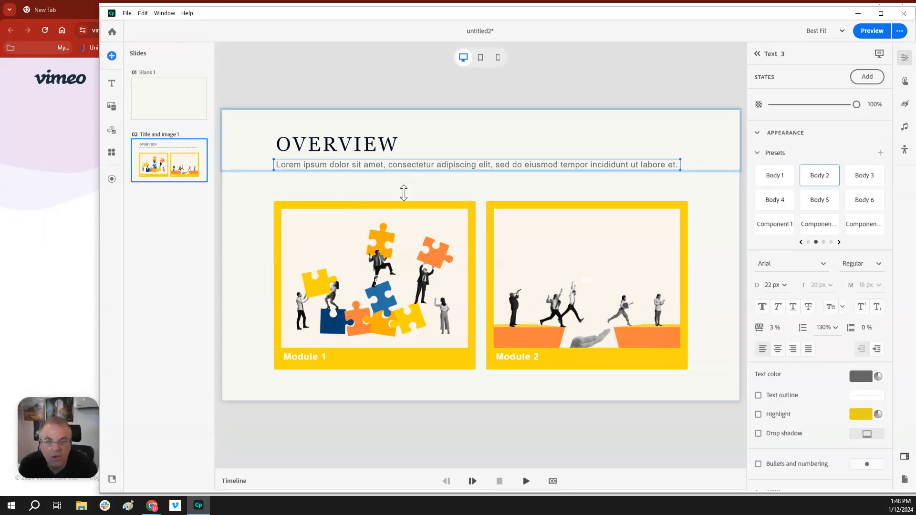
# Step: Select the Module 1 picture to display its image settings and filter options
pyautogui.click(374, 278)
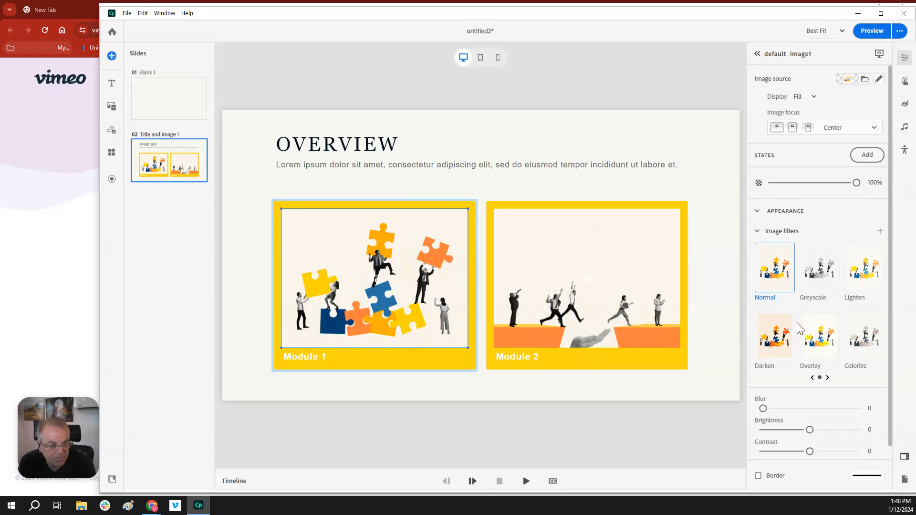
pyautogui.moveTo(839, 399)
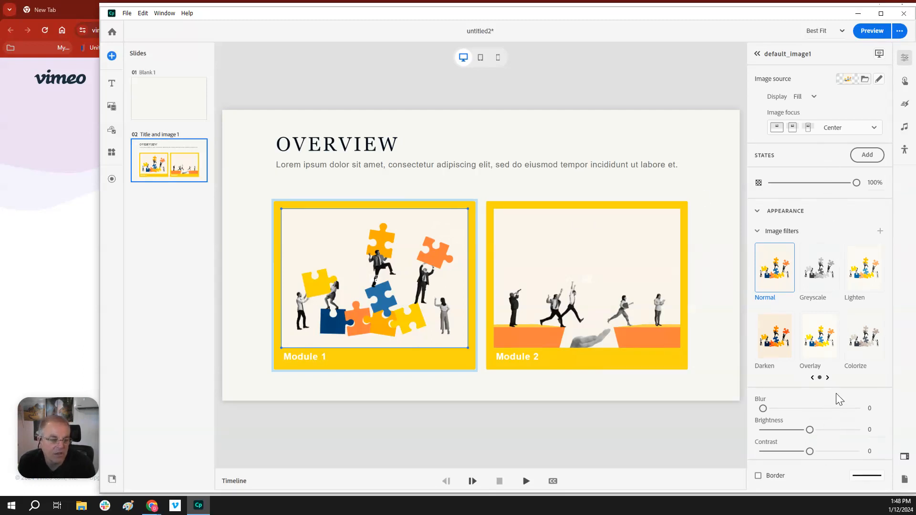
pyautogui.moveTo(822, 116)
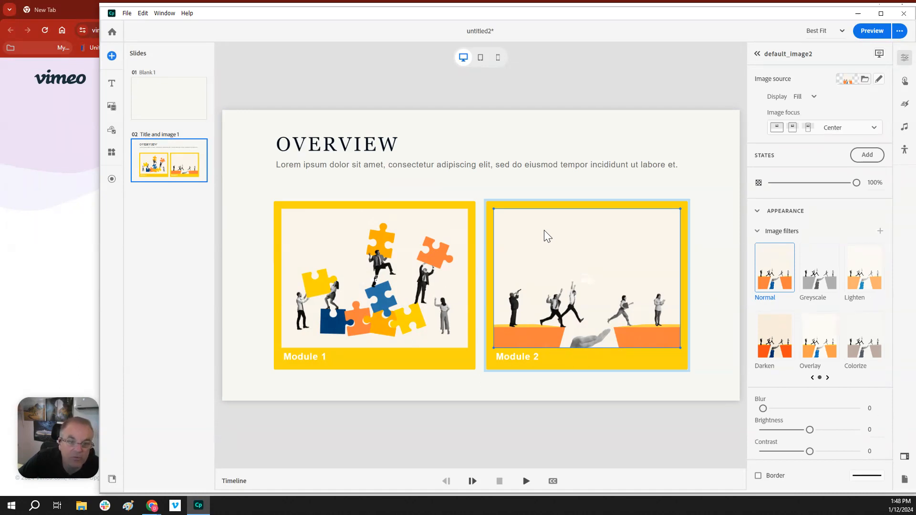
pyautogui.click(374, 285)
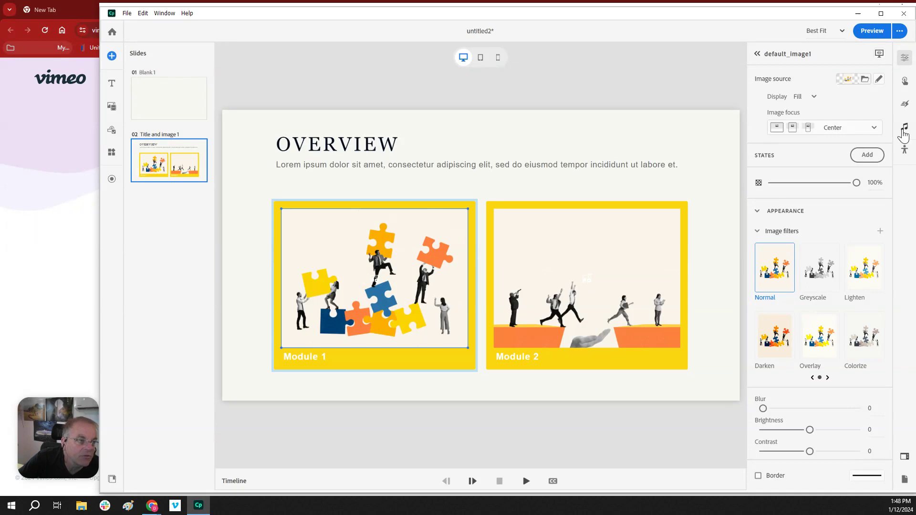
pyautogui.moveTo(904, 82)
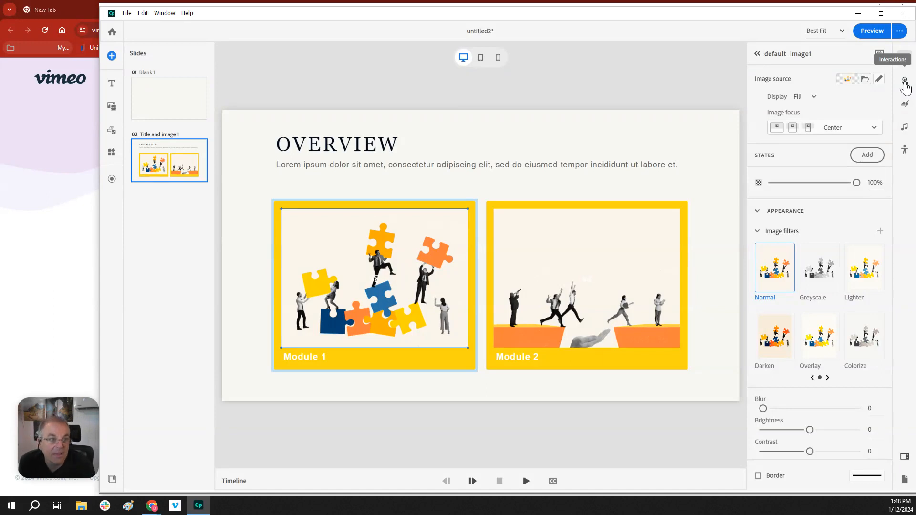
pyautogui.moveTo(905, 105)
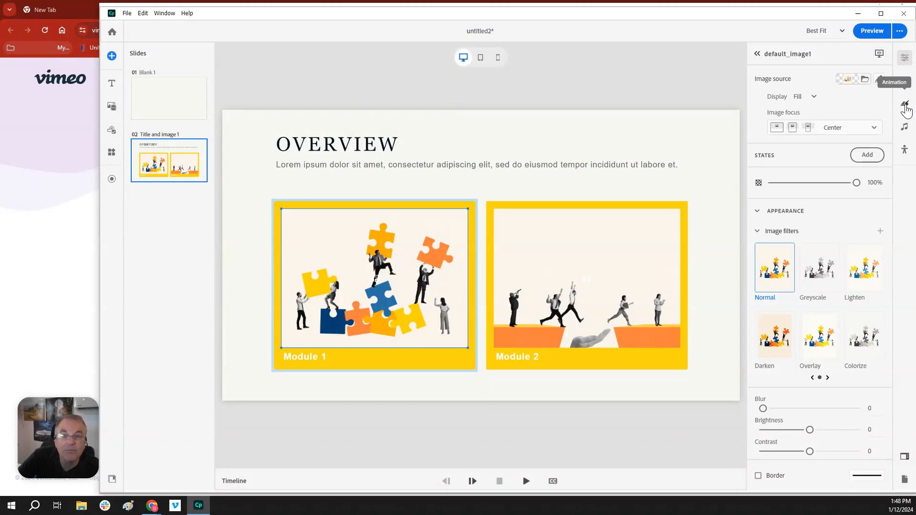
pyautogui.moveTo(904, 127)
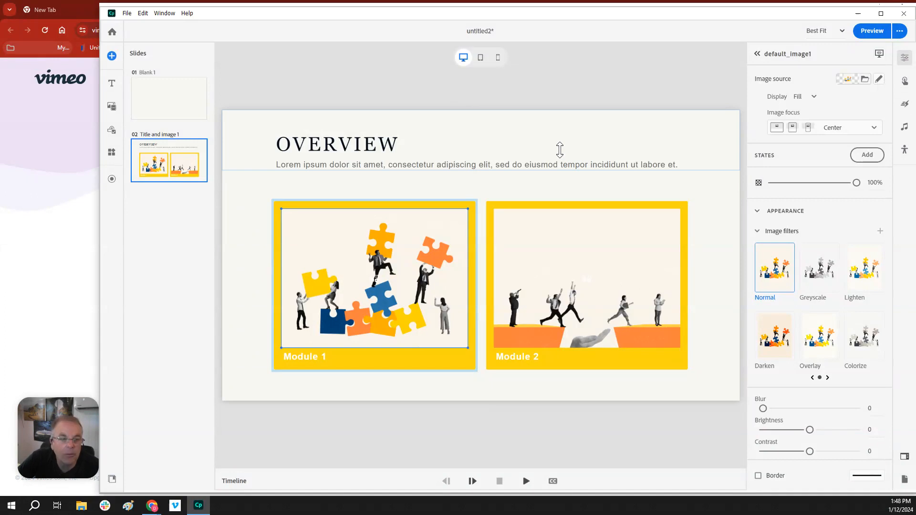
pyautogui.moveTo(905, 152)
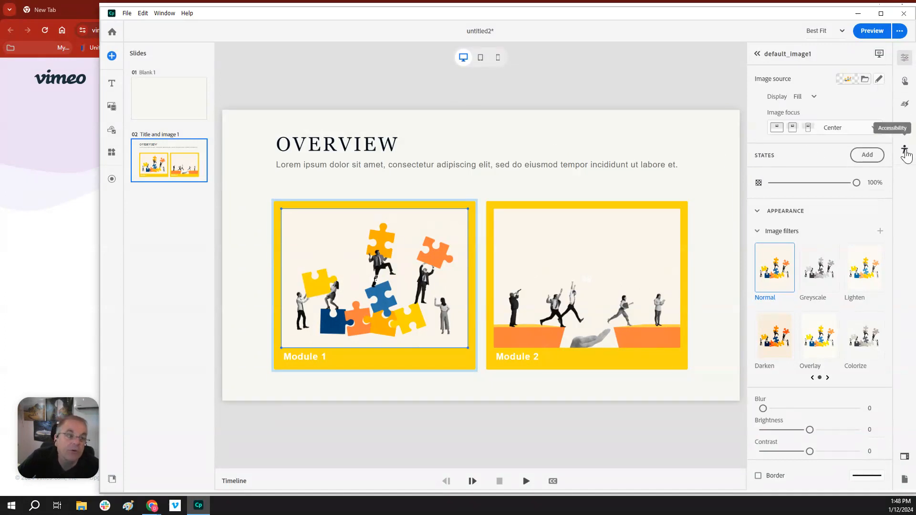
pyautogui.moveTo(759, 166)
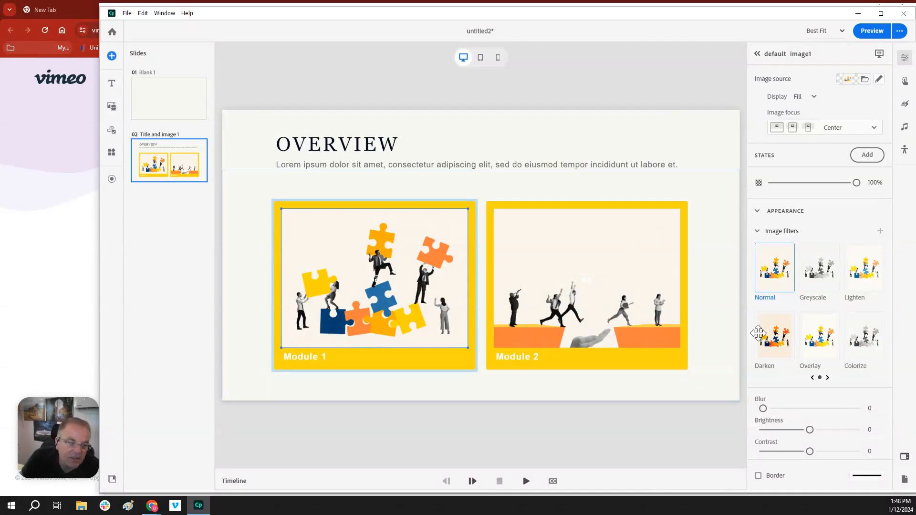
pyautogui.moveTo(907, 462)
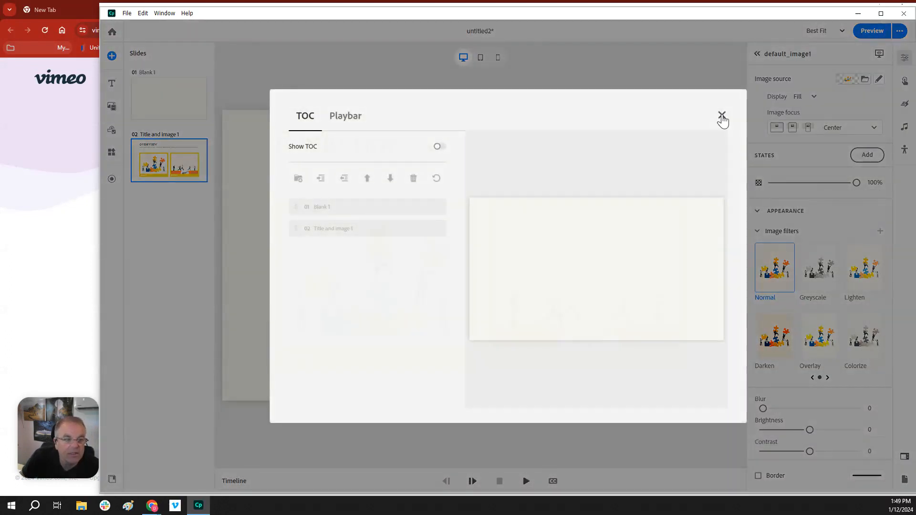
pyautogui.click(723, 116)
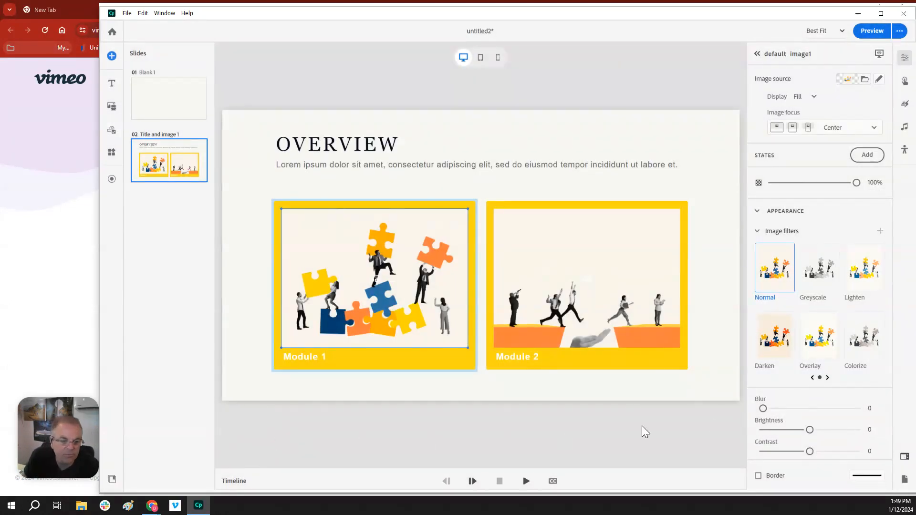
pyautogui.moveTo(685, 439)
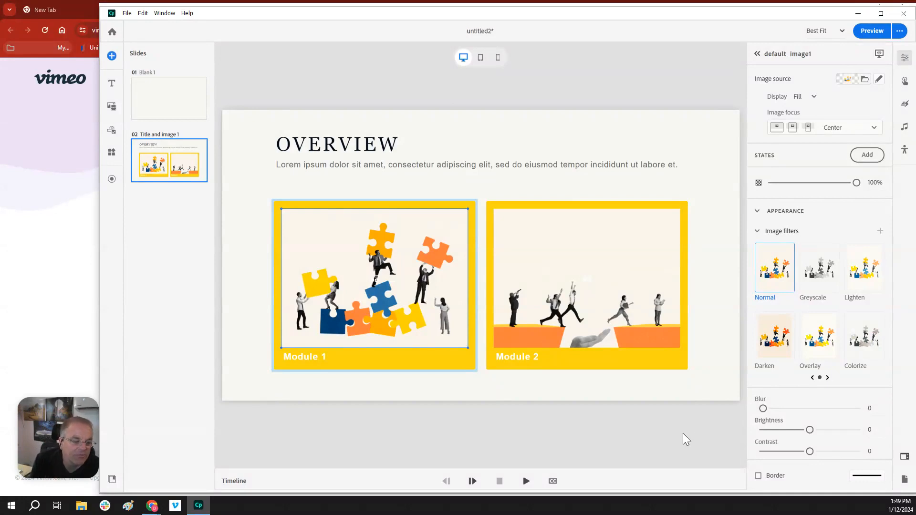